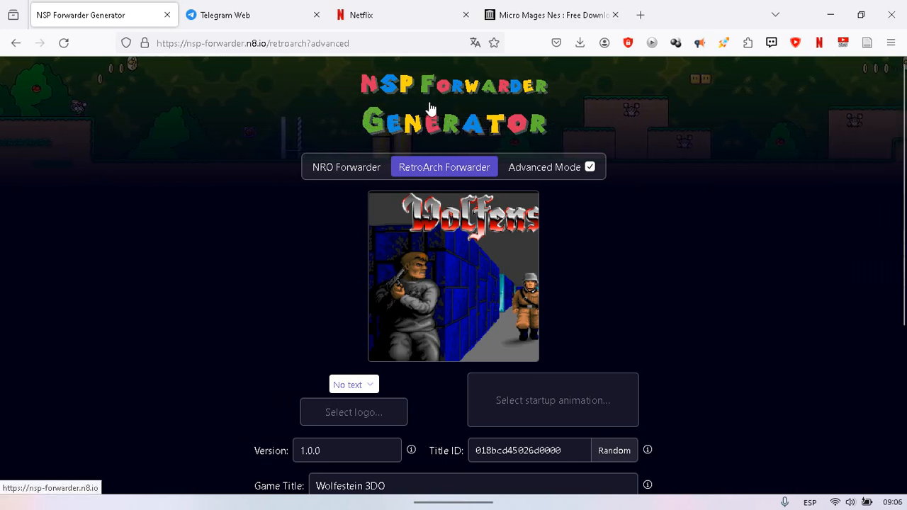
{"action": "mouse_move", "coordinate": [685, 146]}
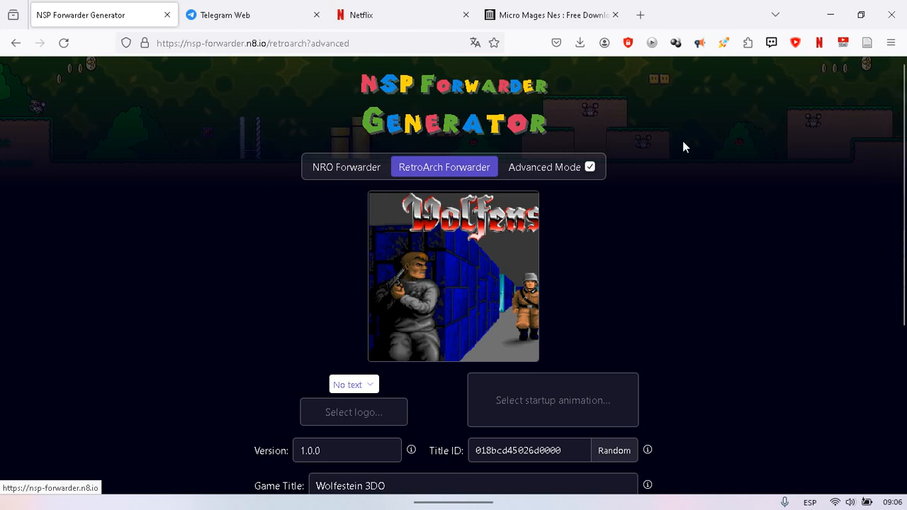
{"action": "mouse_move", "coordinate": [722, 239]}
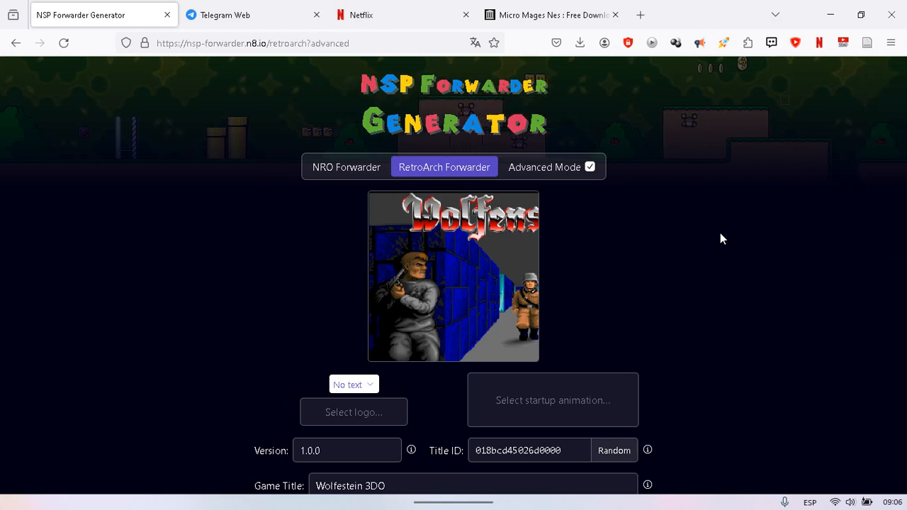
- Regenerate the random Title ID twice, ending with 01d8de7c797e0000
{"action": "scroll", "scroll_direction": "down", "scroll_amount": 3}
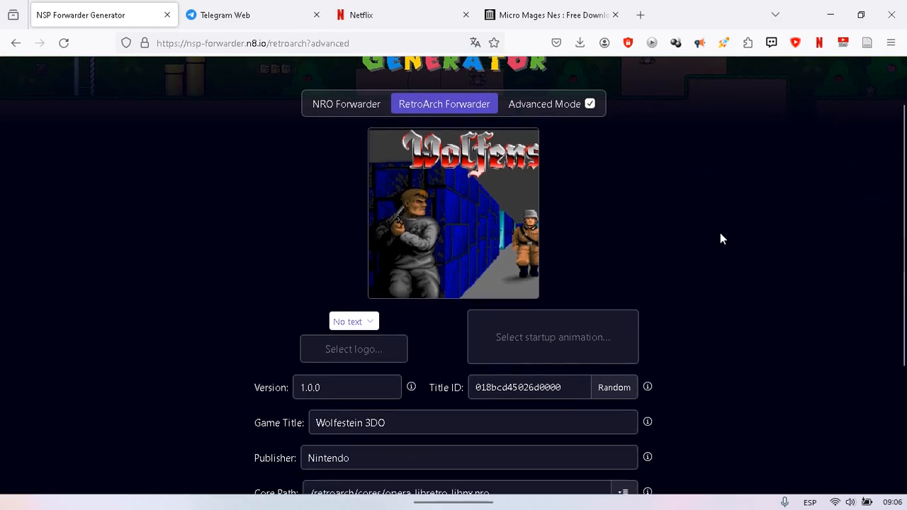
{"action": "scroll", "scroll_direction": "up", "scroll_amount": 3}
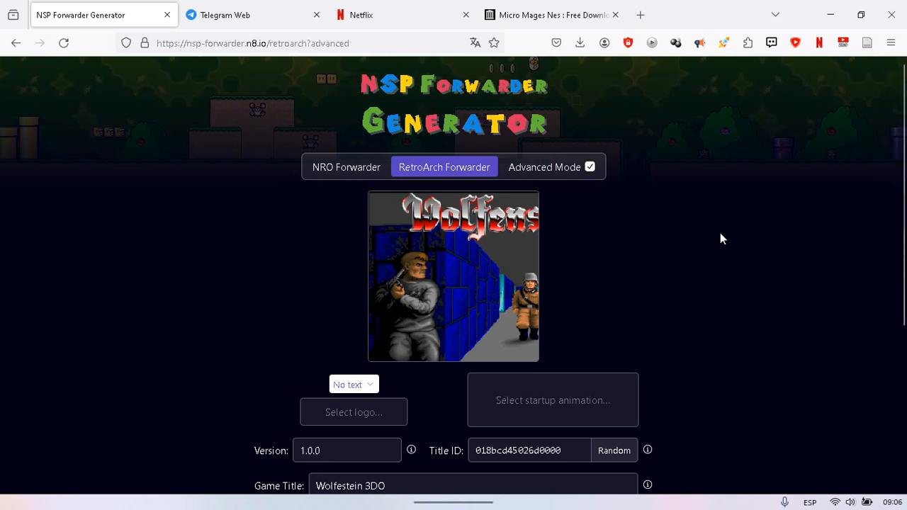
{"action": "mouse_move", "coordinate": [761, 225]}
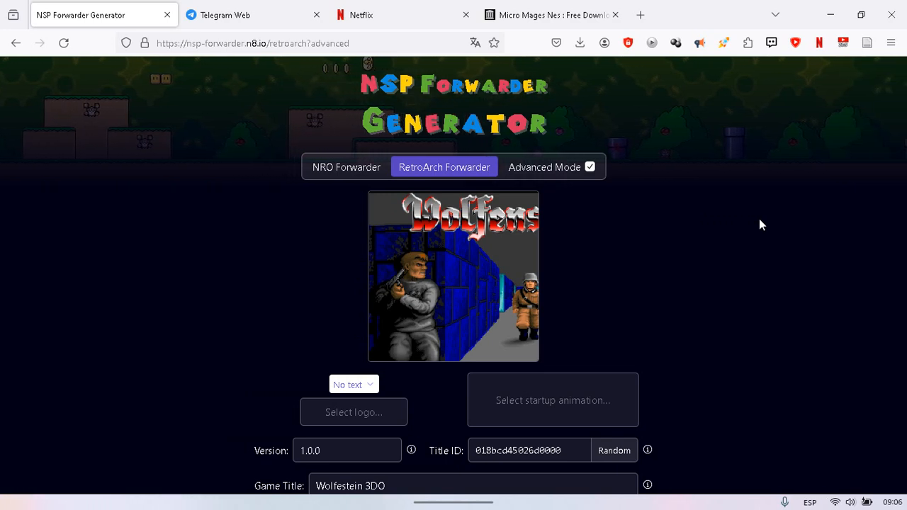
{"action": "scroll", "scroll_direction": "down", "scroll_amount": 3}
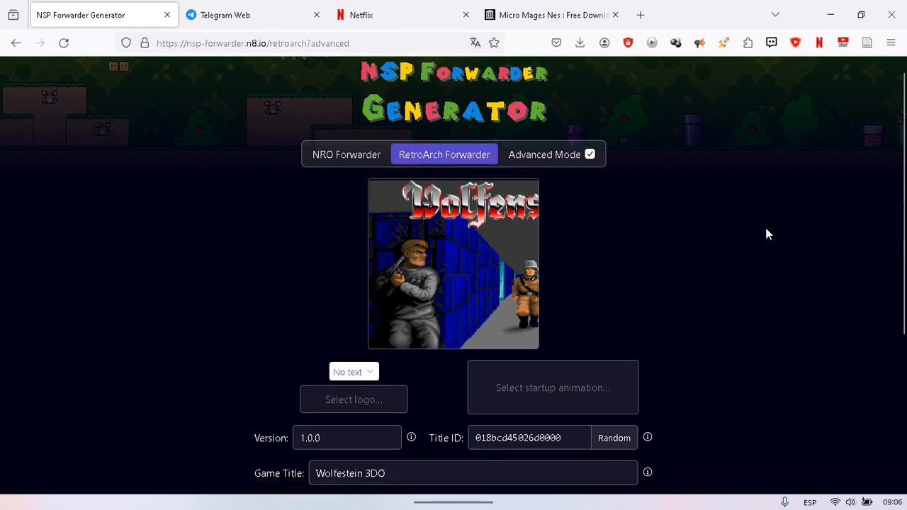
{"action": "scroll", "scroll_direction": "down", "scroll_amount": 3}
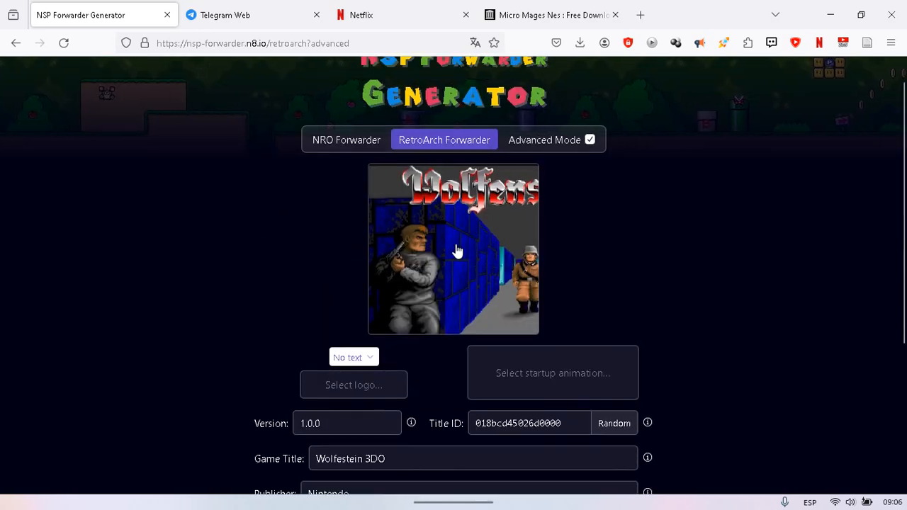
{"action": "mouse_move", "coordinate": [459, 249]}
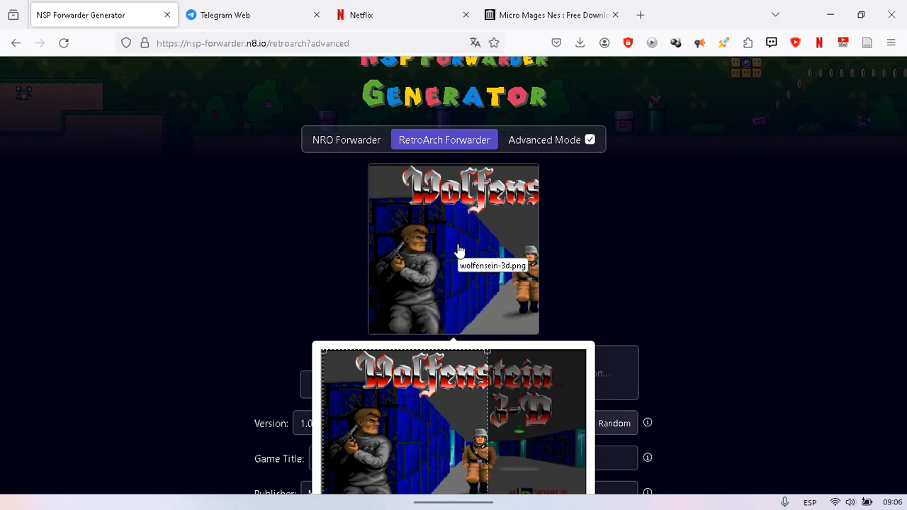
{"action": "mouse_move", "coordinate": [467, 253]}
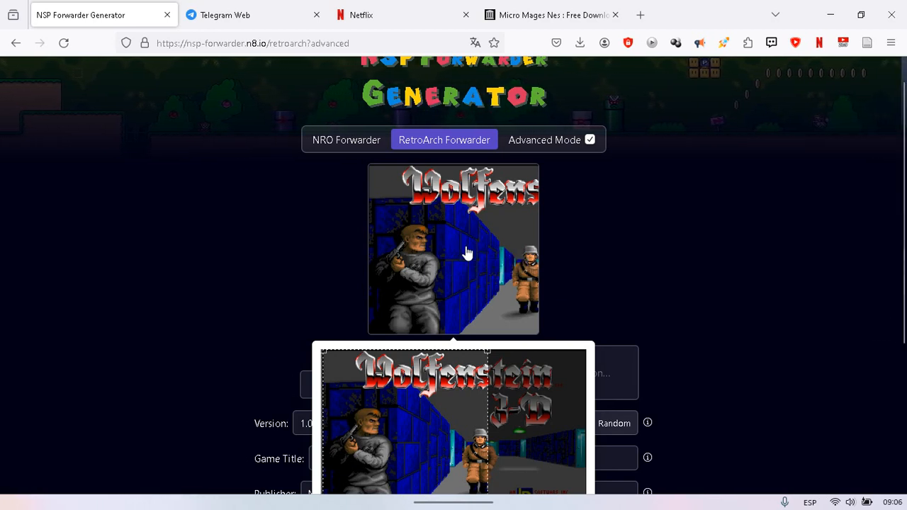
{"action": "mouse_move", "coordinate": [461, 255]}
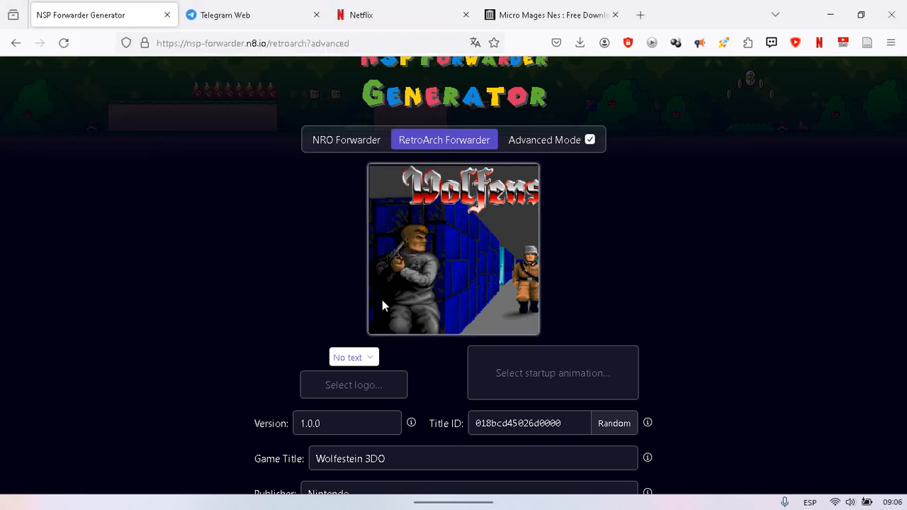
{"action": "mouse_move", "coordinate": [676, 263]}
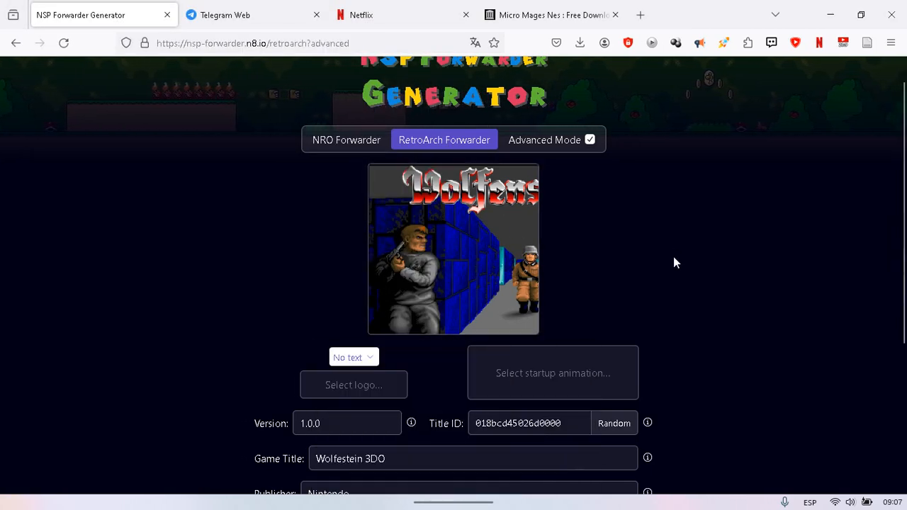
{"action": "scroll", "scroll_direction": "down", "scroll_amount": 3}
{"action": "type", "text": "1"}
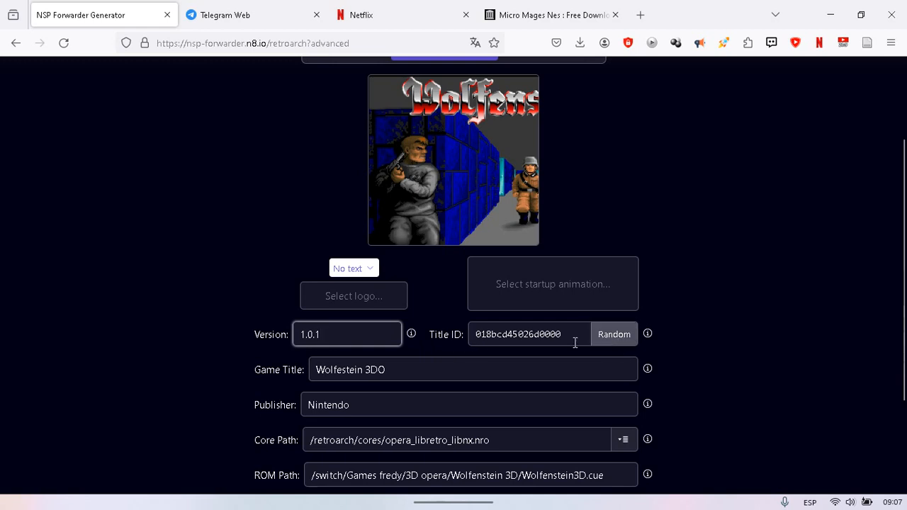
{"action": "left_click", "coordinate": [614, 334]}
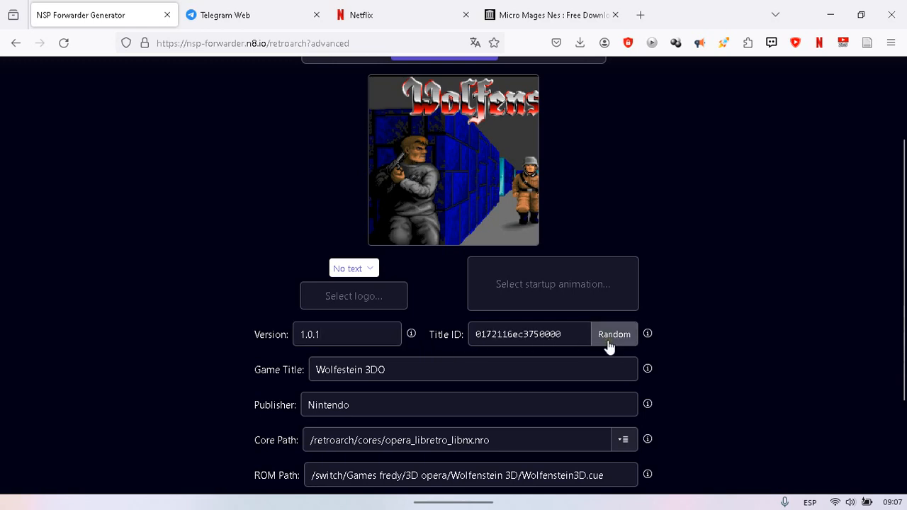
{"action": "left_click", "coordinate": [614, 333]}
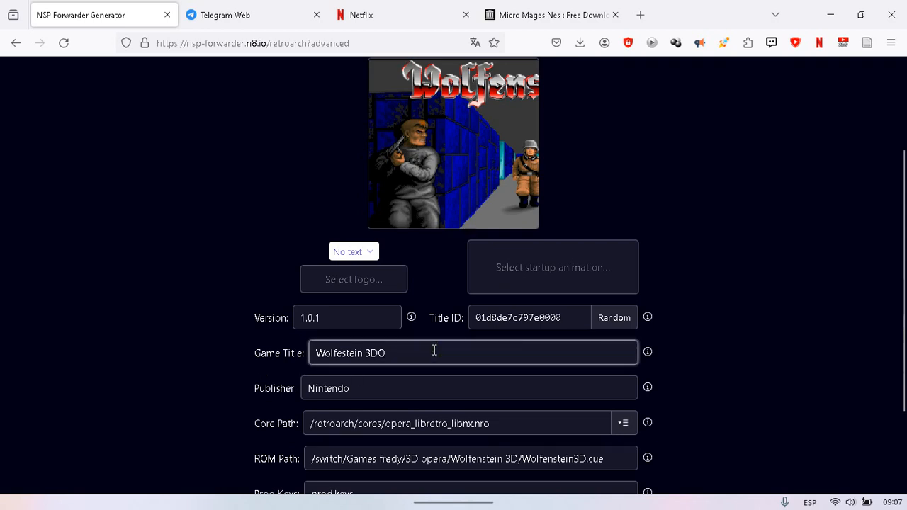
{"action": "scroll", "scroll_direction": "down", "scroll_amount": 3}
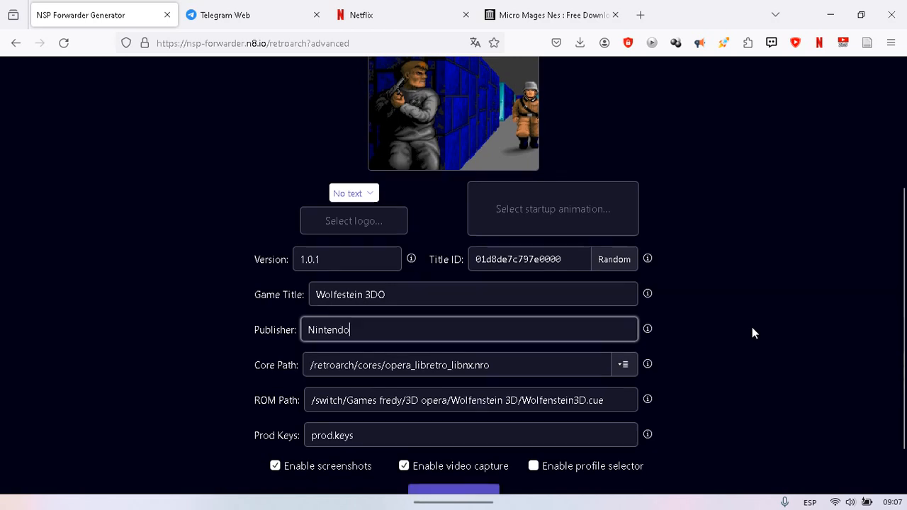
- Scroll through the filled form: Nintendo publisher, opera_libretro_libnx.nro core, Wolfenstein3D.cue ROM
{"action": "scroll", "scroll_direction": "down", "scroll_amount": 3}
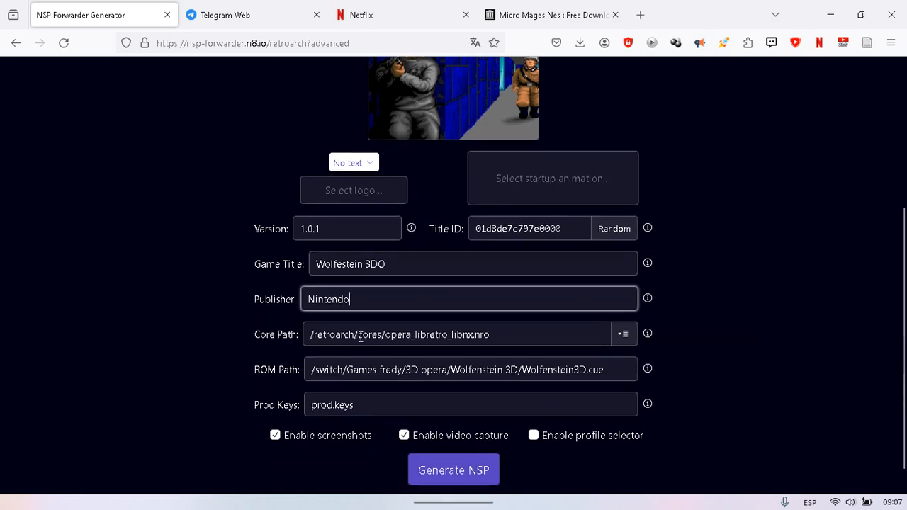
{"action": "mouse_move", "coordinate": [286, 351]}
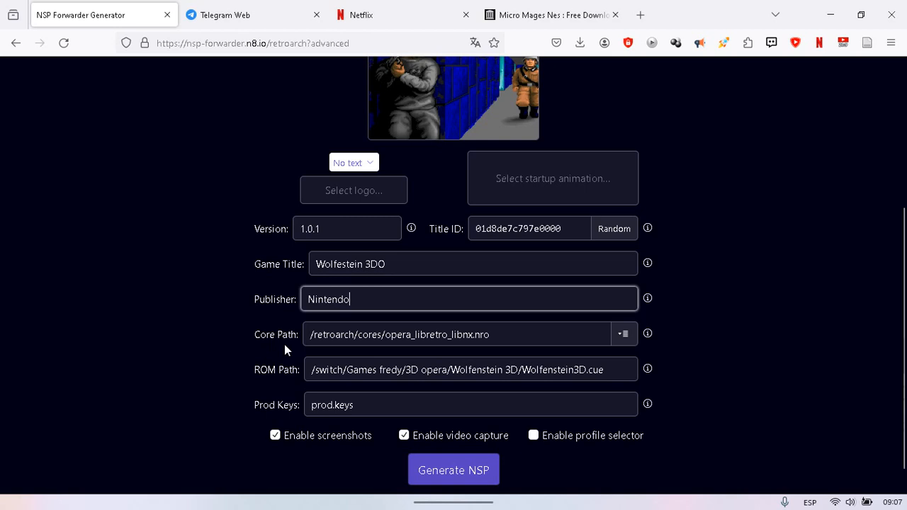
{"action": "mouse_move", "coordinate": [312, 347]}
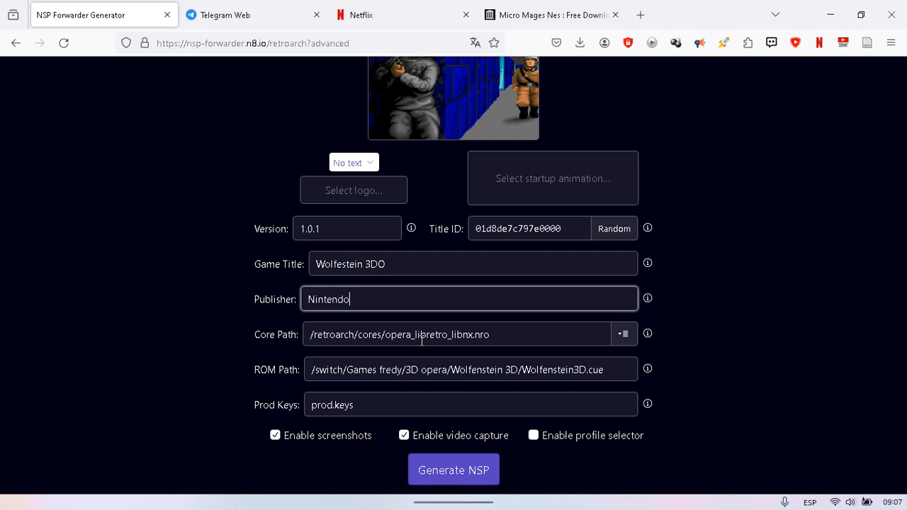
{"action": "mouse_move", "coordinate": [268, 369]}
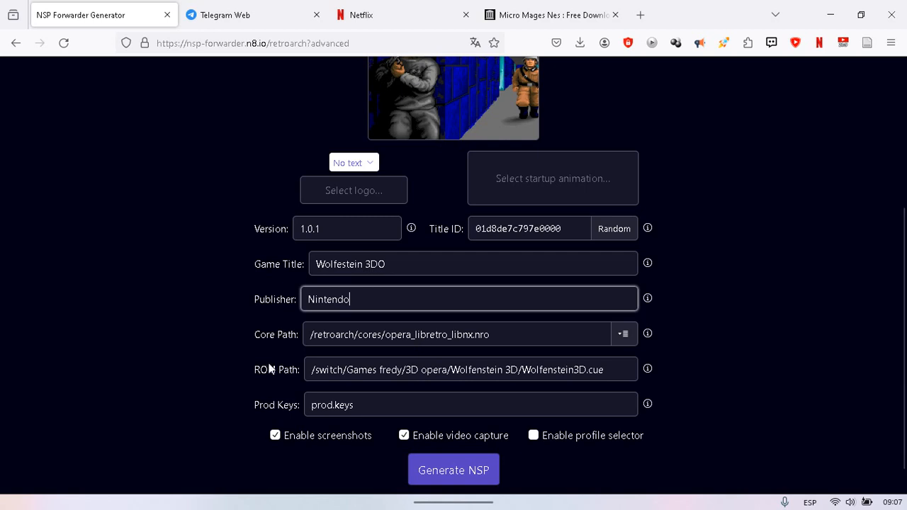
{"action": "mouse_move", "coordinate": [283, 352]}
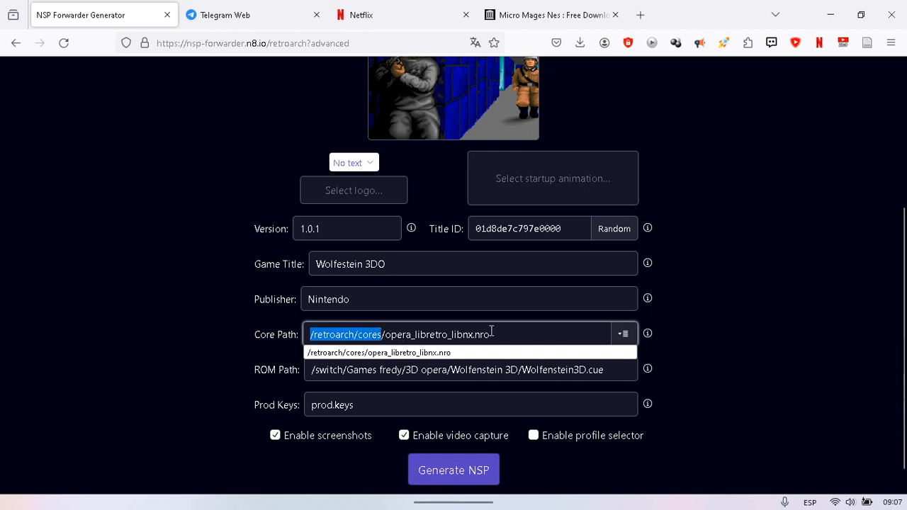
{"action": "mouse_move", "coordinate": [502, 333]}
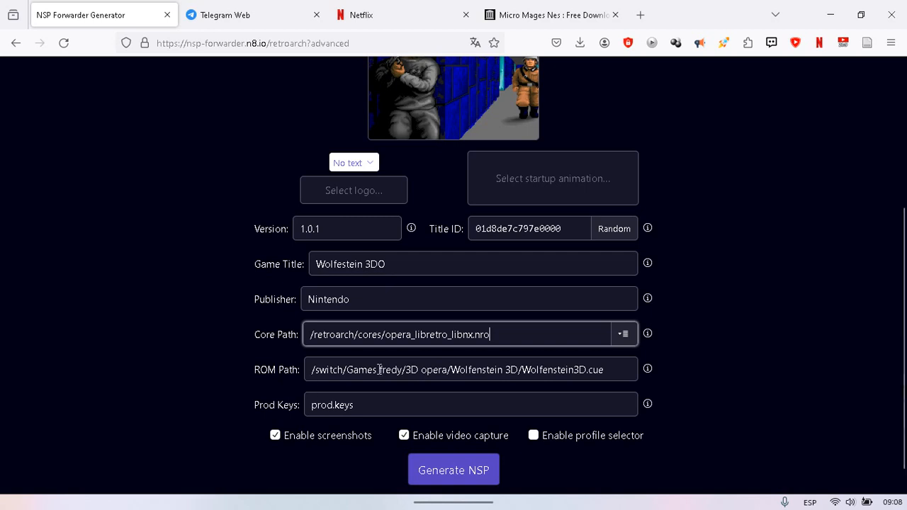
{"action": "mouse_move", "coordinate": [468, 374]}
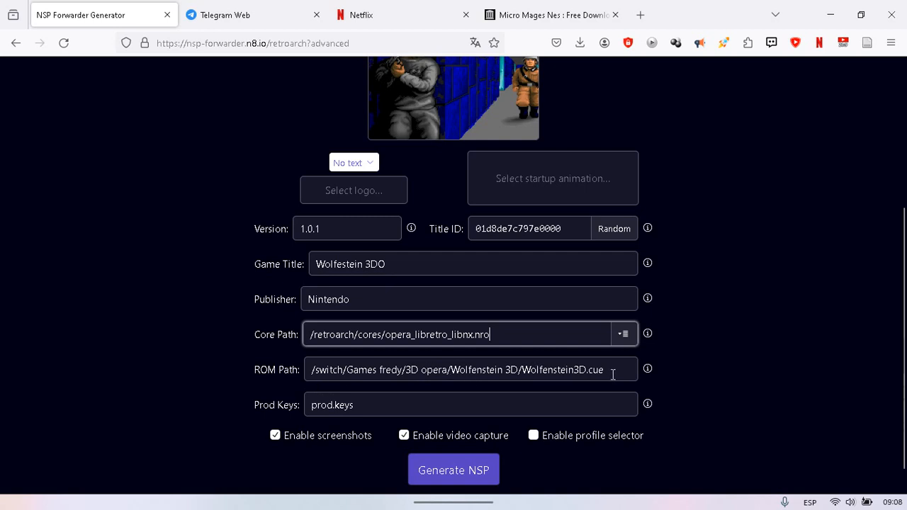
{"action": "scroll", "scroll_direction": "down", "scroll_amount": 3}
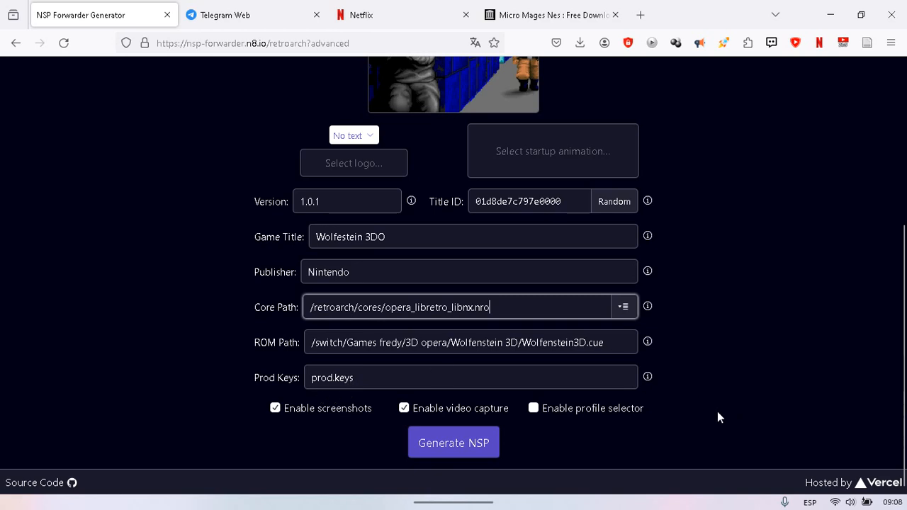
{"action": "mouse_move", "coordinate": [327, 399]}
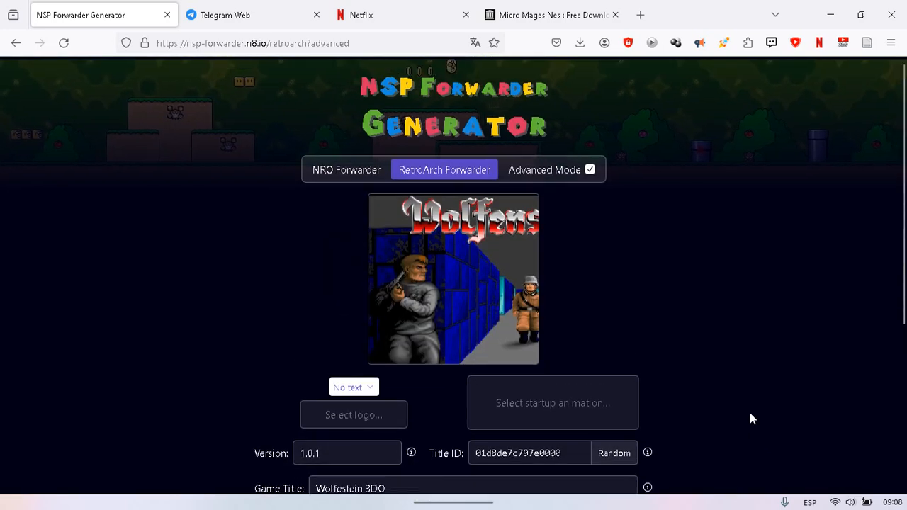
- Scroll down to the Generate NSP button at the bottom of the form
{"action": "scroll", "scroll_direction": "down", "scroll_amount": 3}
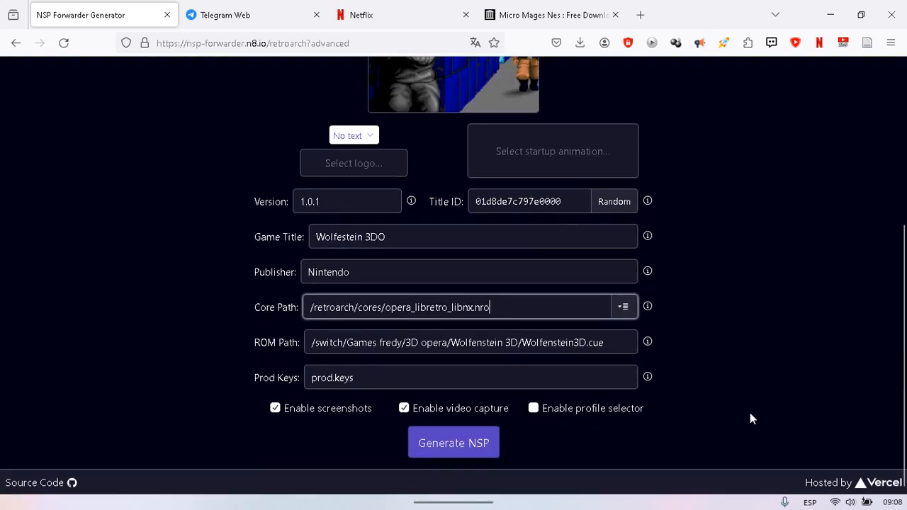
{"action": "mouse_move", "coordinate": [275, 390]}
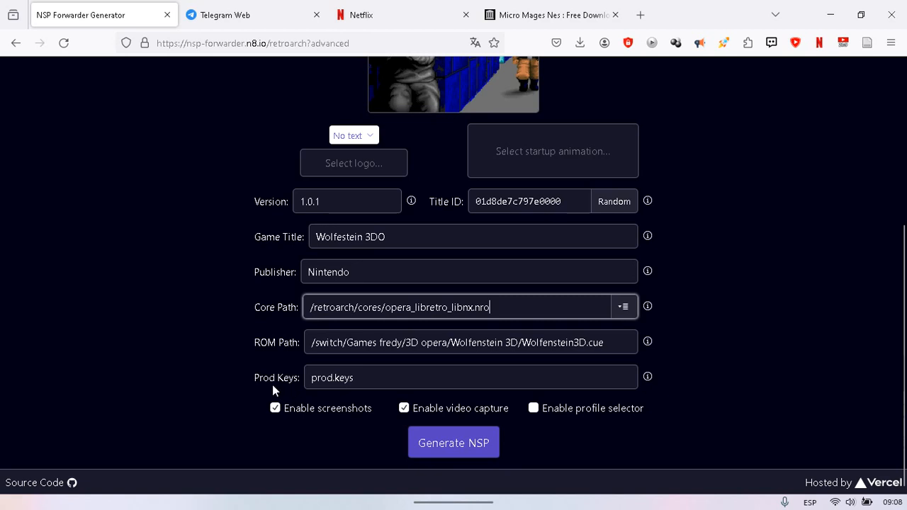
{"action": "mouse_move", "coordinate": [452, 442]}
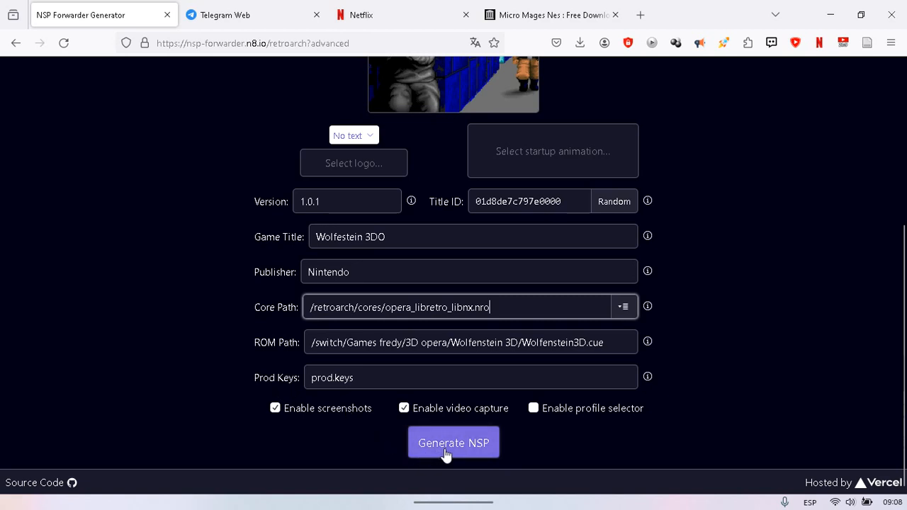
{"action": "mouse_move", "coordinate": [526, 450]}
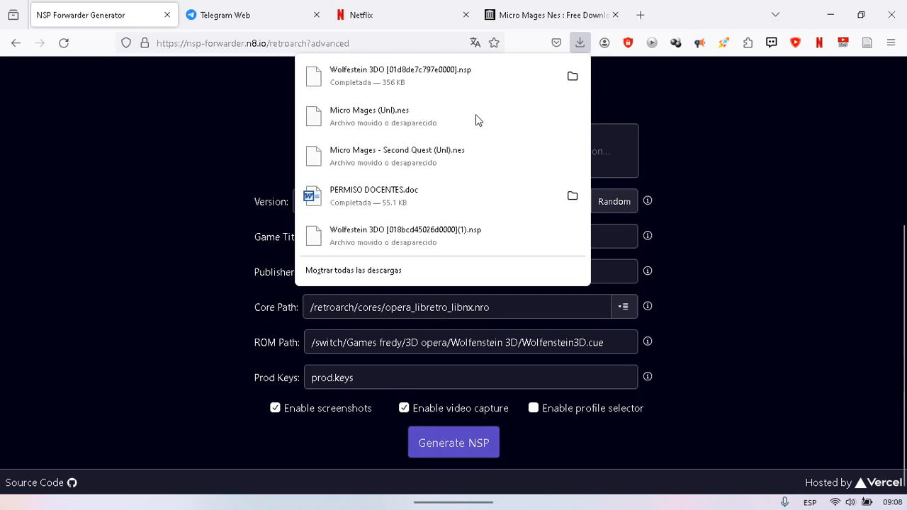
{"action": "mouse_move", "coordinate": [395, 88]}
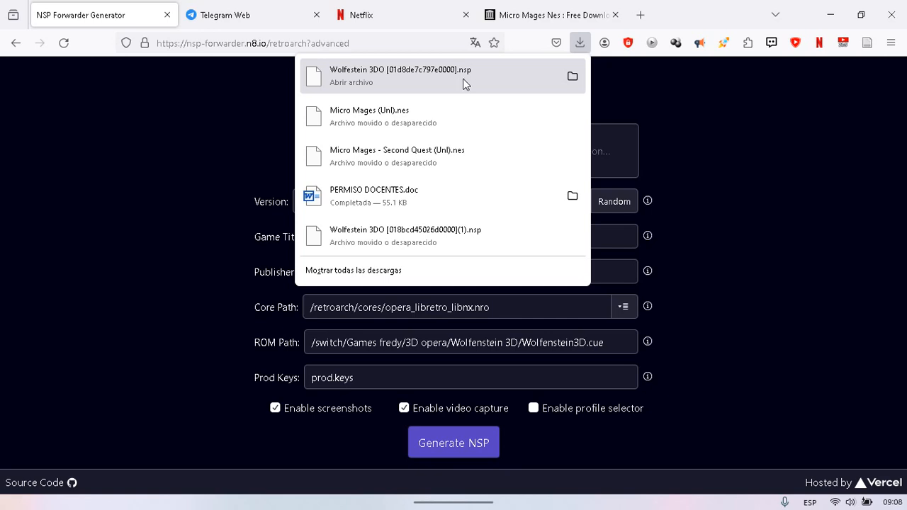
{"action": "mouse_move", "coordinate": [484, 86]}
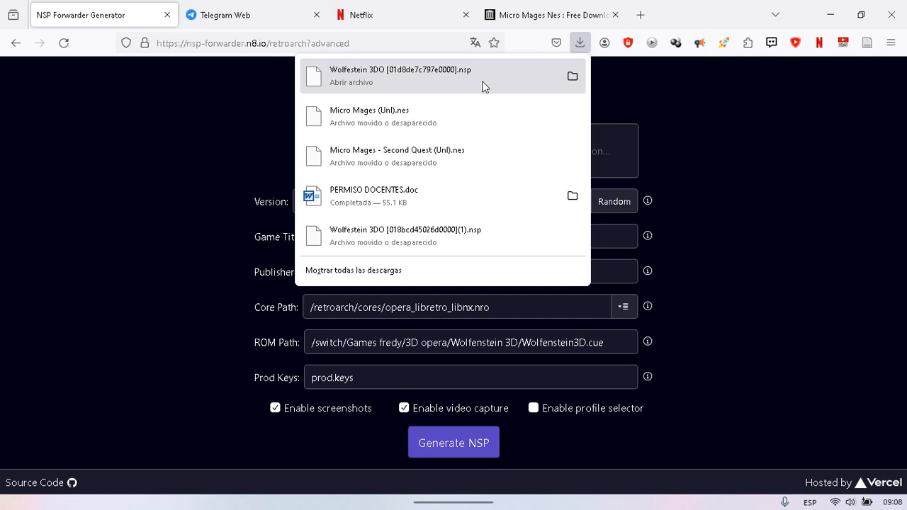
{"action": "mouse_move", "coordinate": [460, 79]}
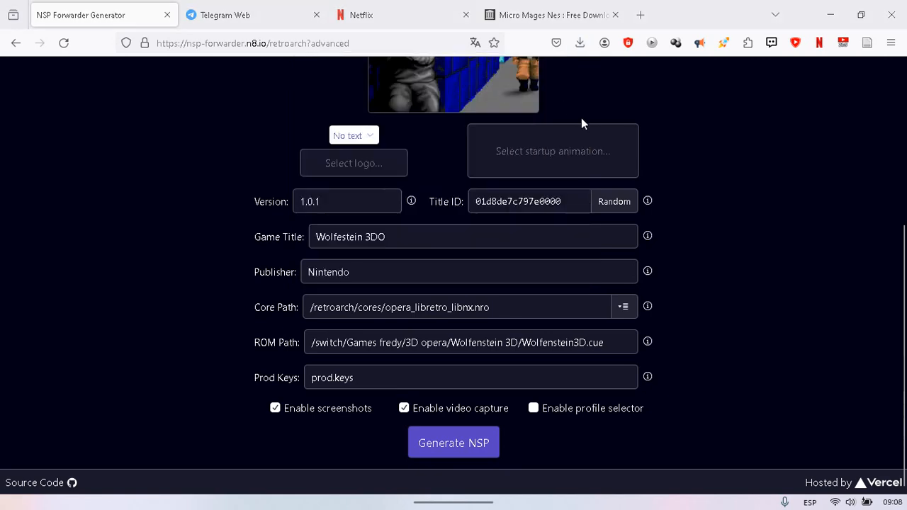
{"action": "left_click", "coordinate": [452, 441]}
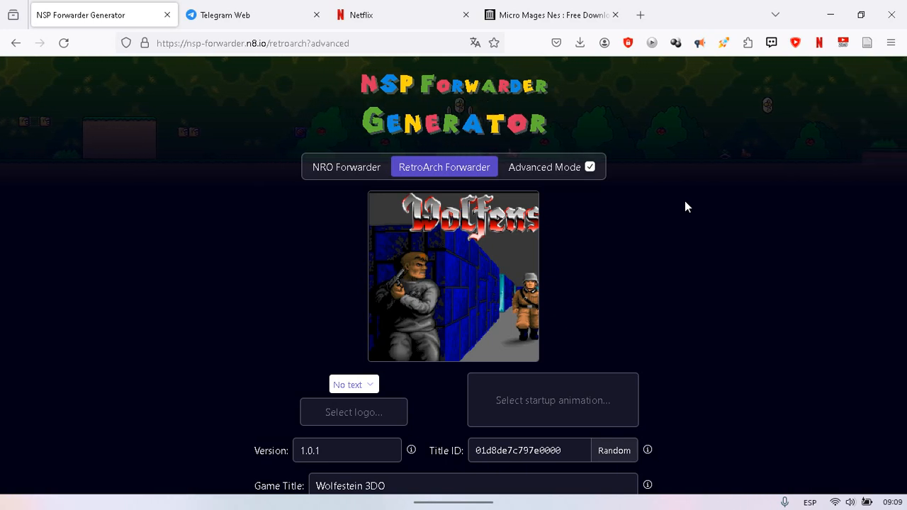
{"action": "scroll", "scroll_direction": "down", "scroll_amount": 3}
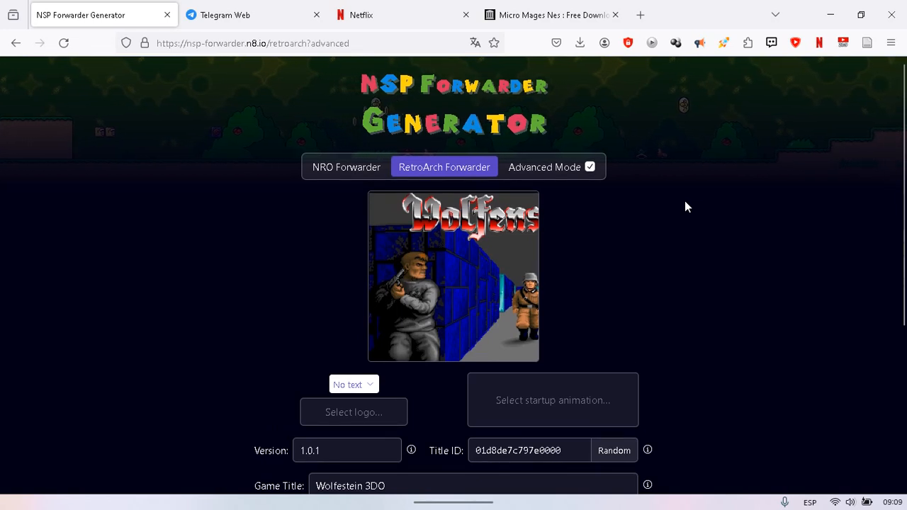
{"action": "mouse_move", "coordinate": [705, 277]}
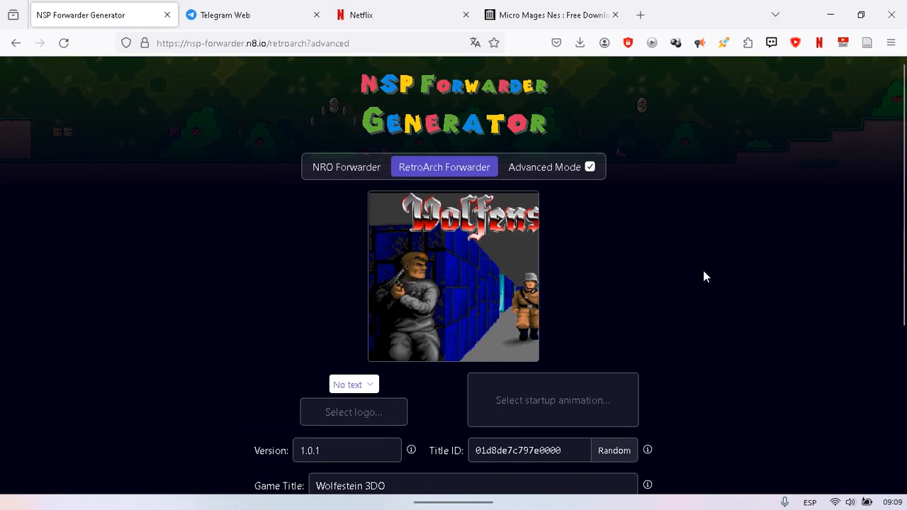